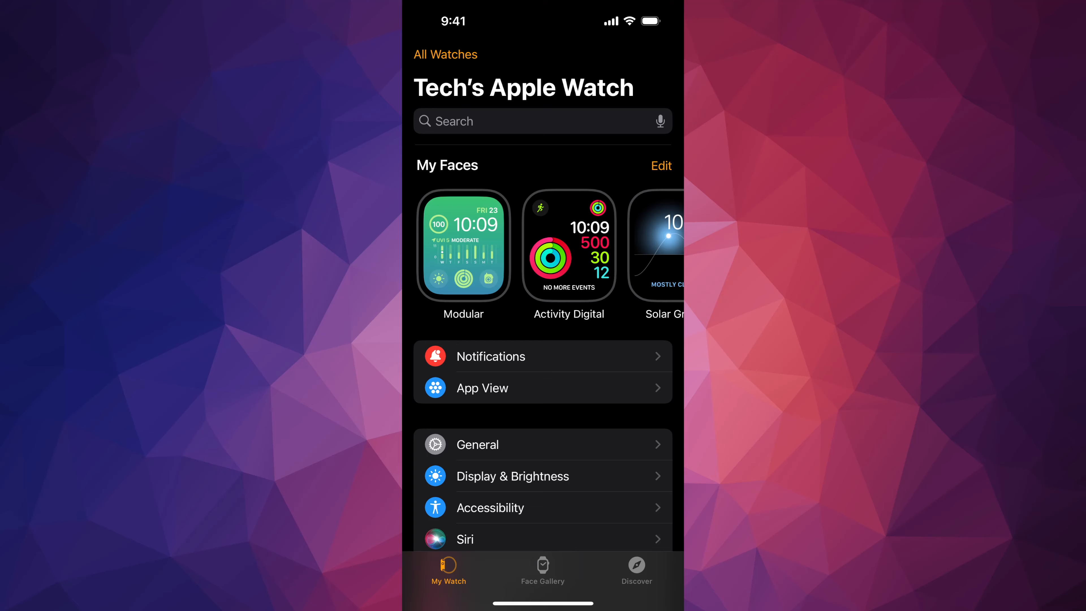
# Step: Scroll the My Watch tab down to reach the App View setting
pyautogui.scroll(-3)
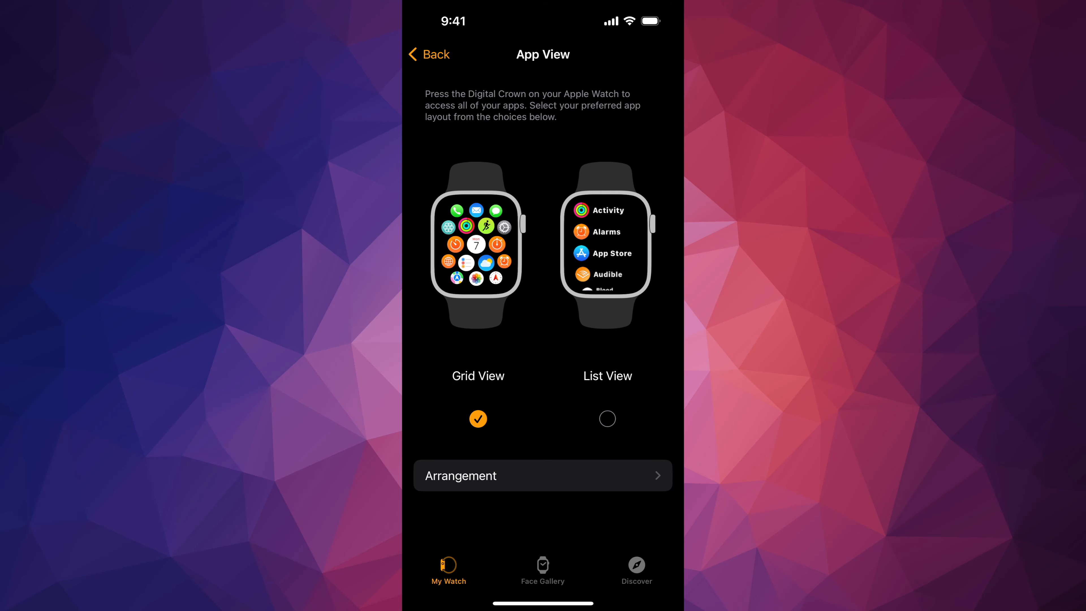
# Step: Choose List View as the app layout, then view the grid Arrangement screen
pyautogui.click(608, 419)
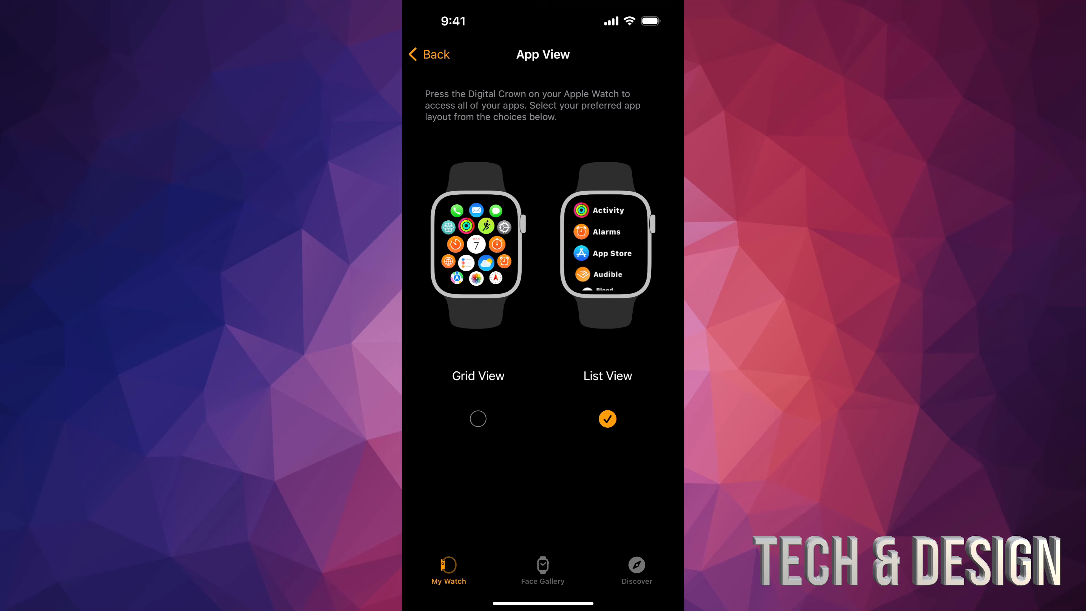
pyautogui.click(477, 419)
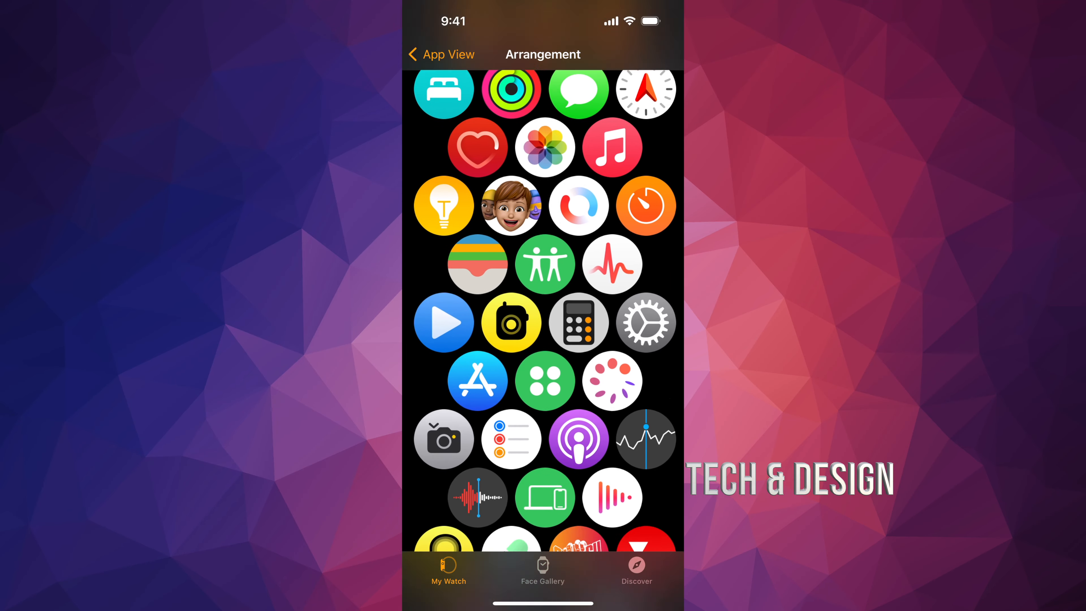
# Step: Review the arrangement, leave the layout on List View and go back to My Watch
pyautogui.scroll(-3)
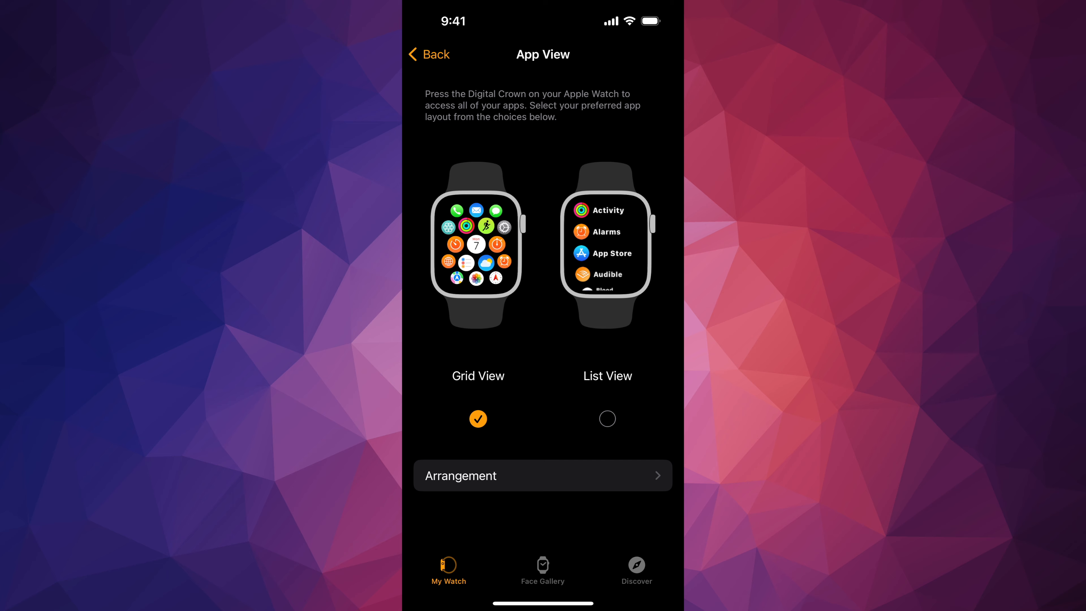
pyautogui.click(608, 419)
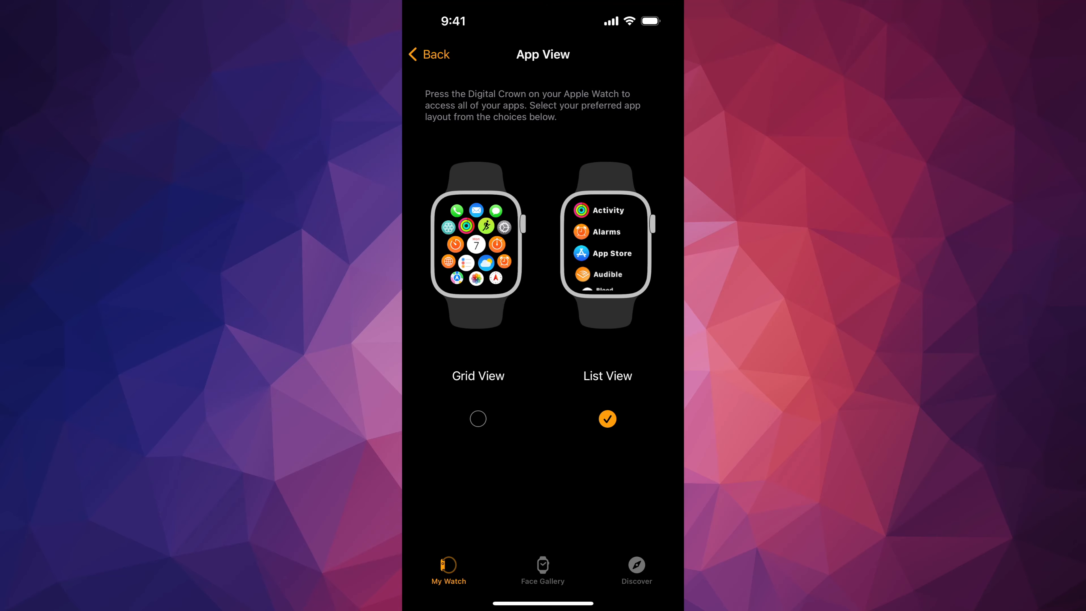
pyautogui.click(478, 419)
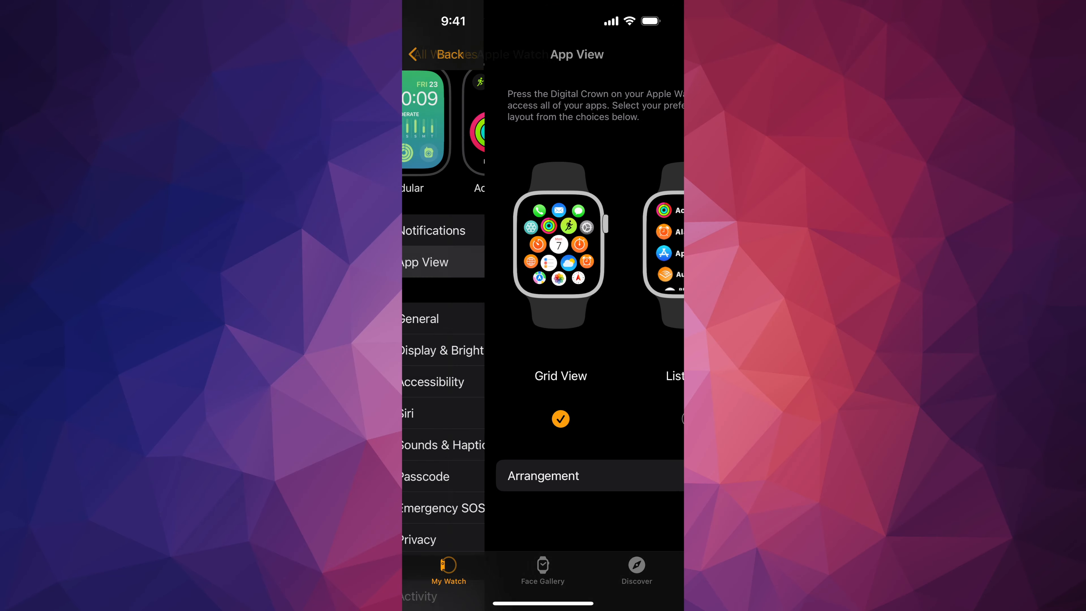
pyautogui.click(443, 55)
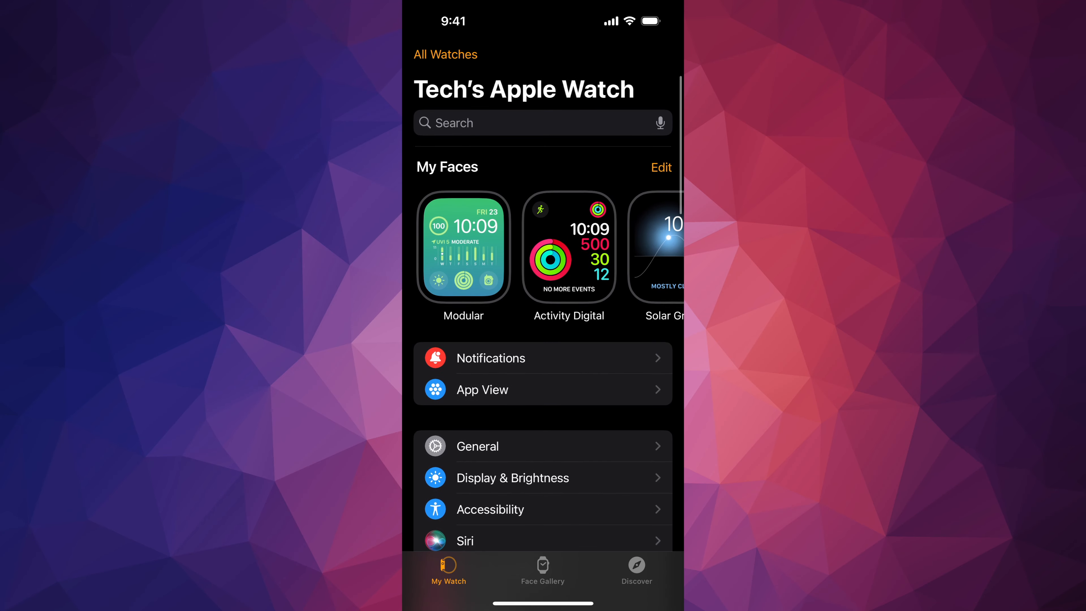